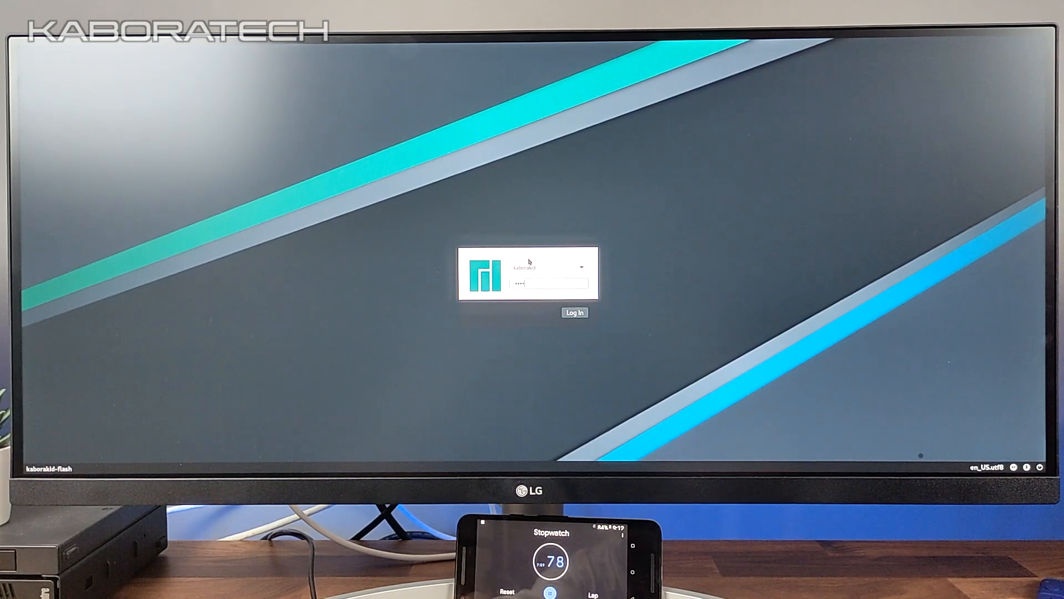
# Submit the password to log in to the Manjaro desktop.
pyautogui.click(575, 312)
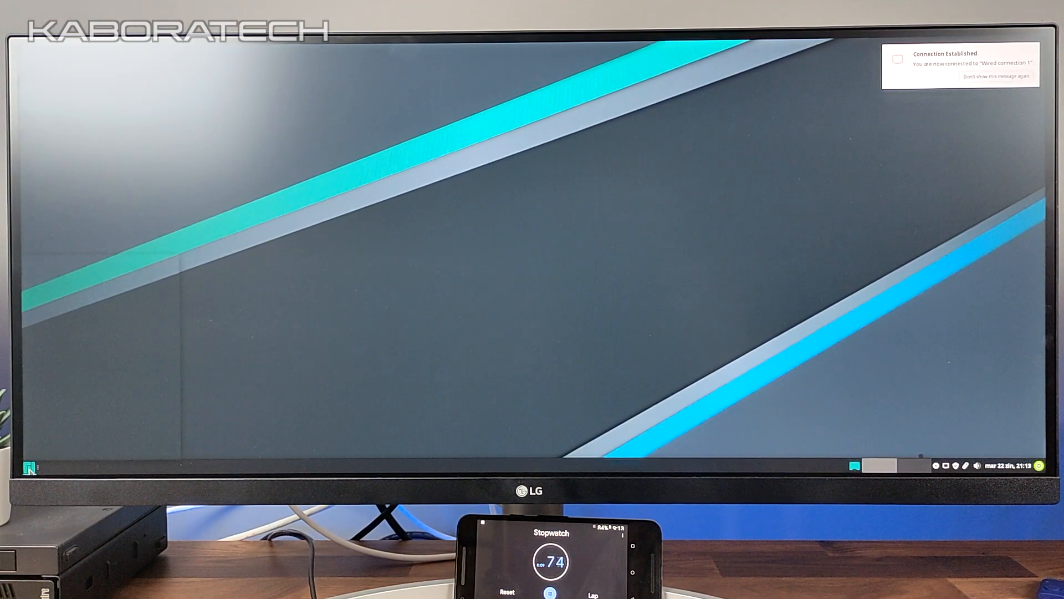
# Wait for the desktop to load with wallpaper and Trash, File System and Home icons.
pyautogui.click(30, 466)
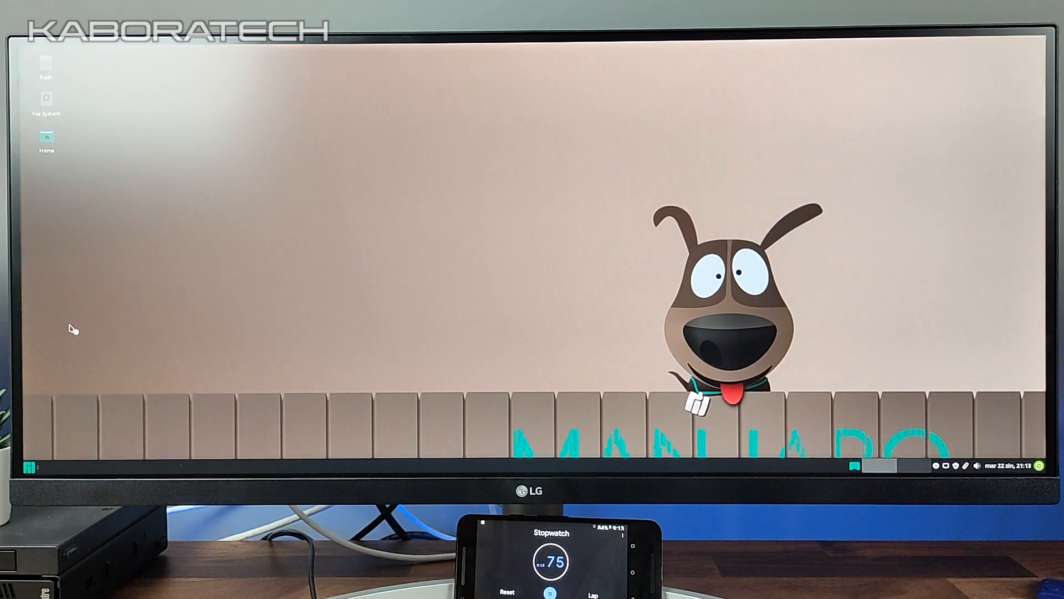
pyautogui.moveTo(481, 293)
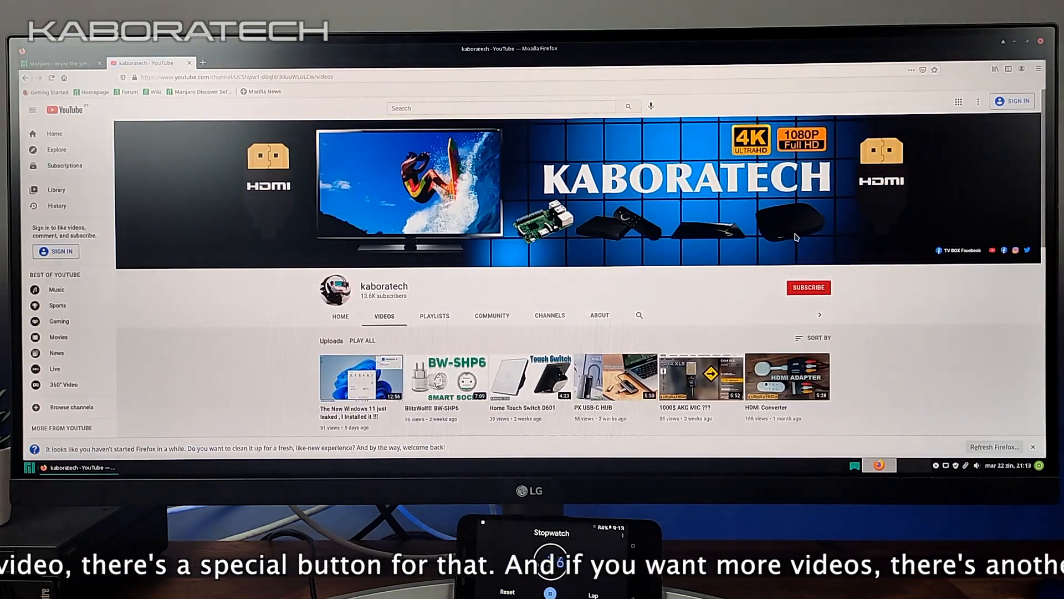
pyautogui.moveTo(924, 301)
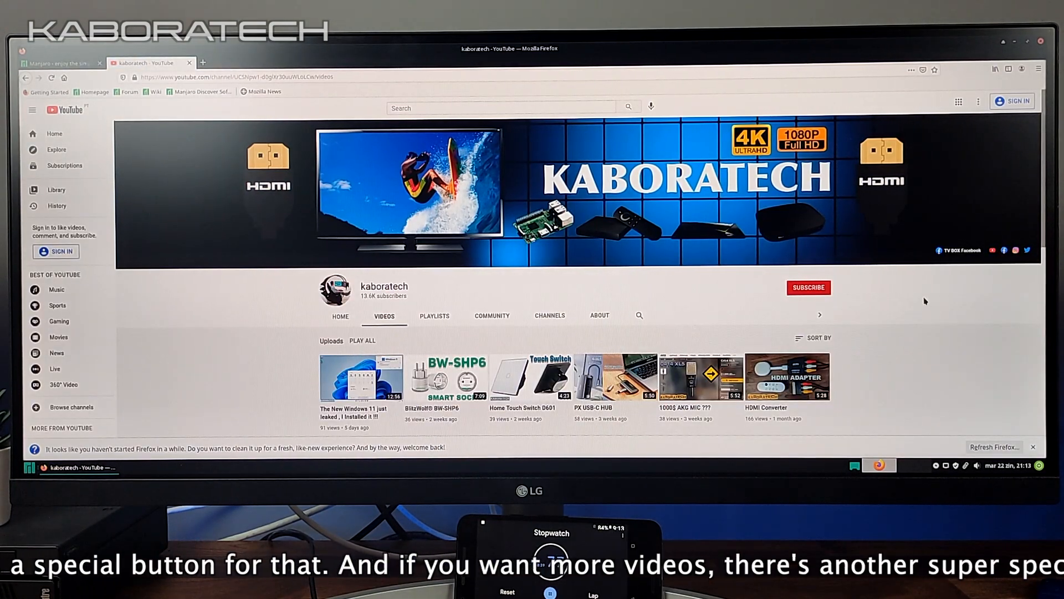
# Scroll down and back up through the kaboratech channel's uploads grid in Firefox.
pyautogui.scroll(-3)
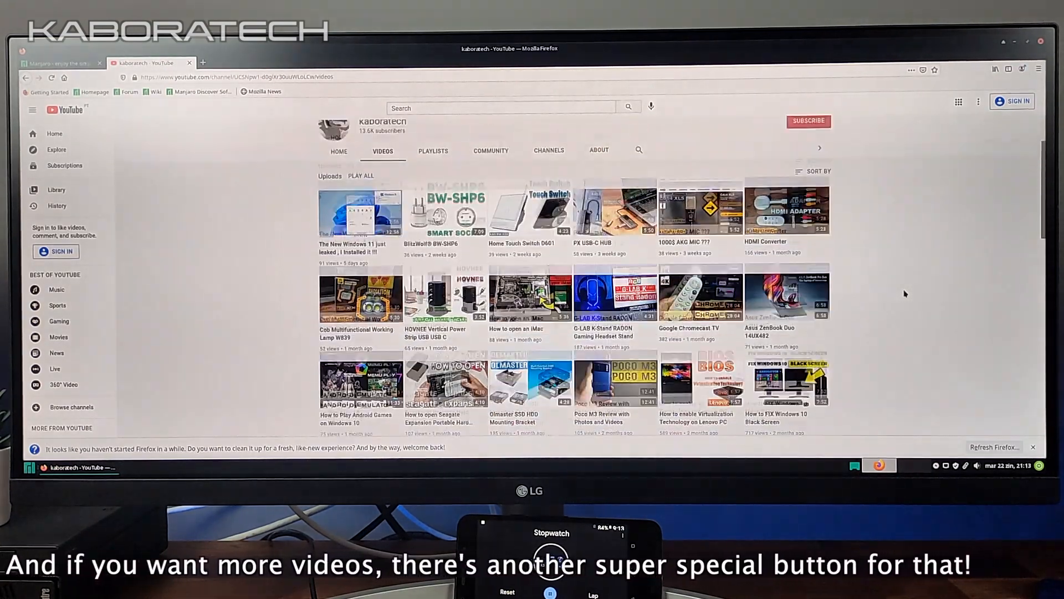
pyautogui.scroll(3)
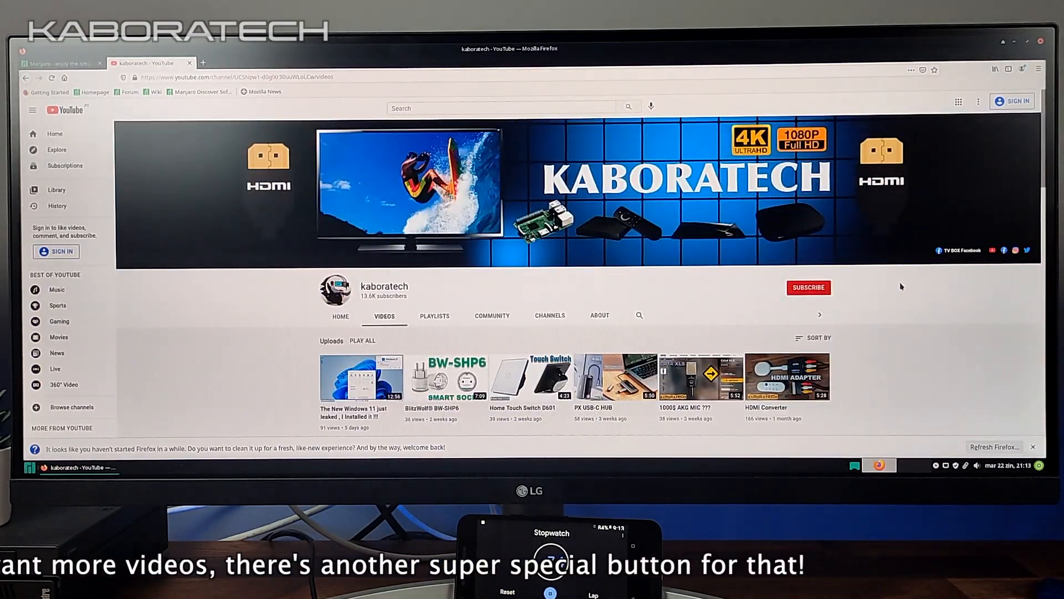